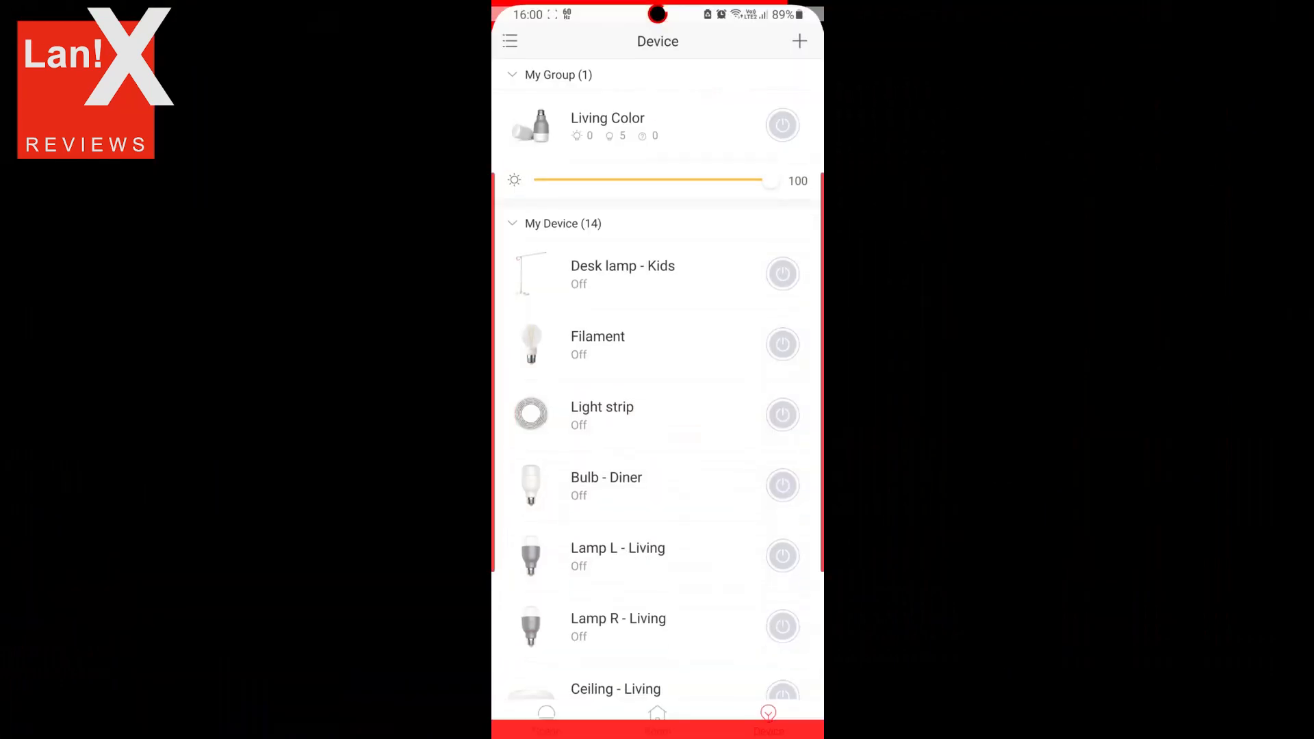
# Step: Reach Linked services from the SmartThings menu settings and view Yeelight with its lights
pyautogui.scroll(-3)
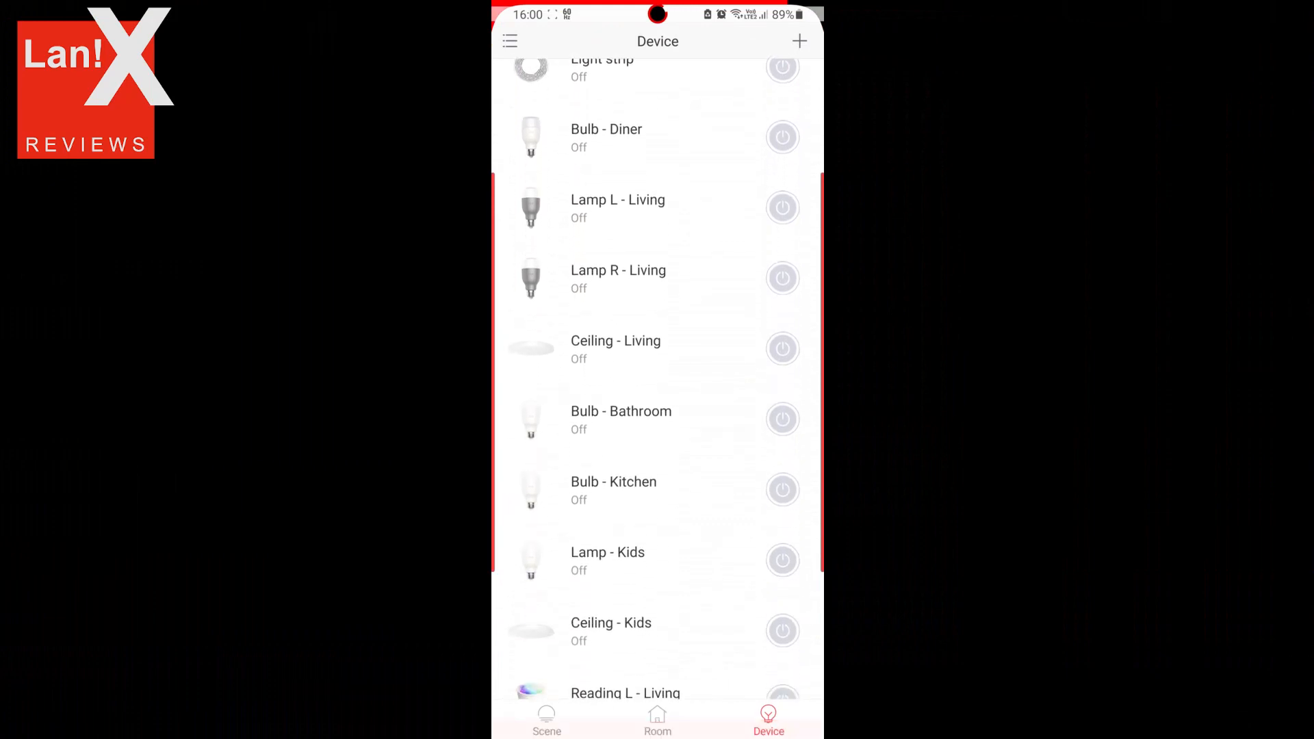
pyautogui.scroll(-3)
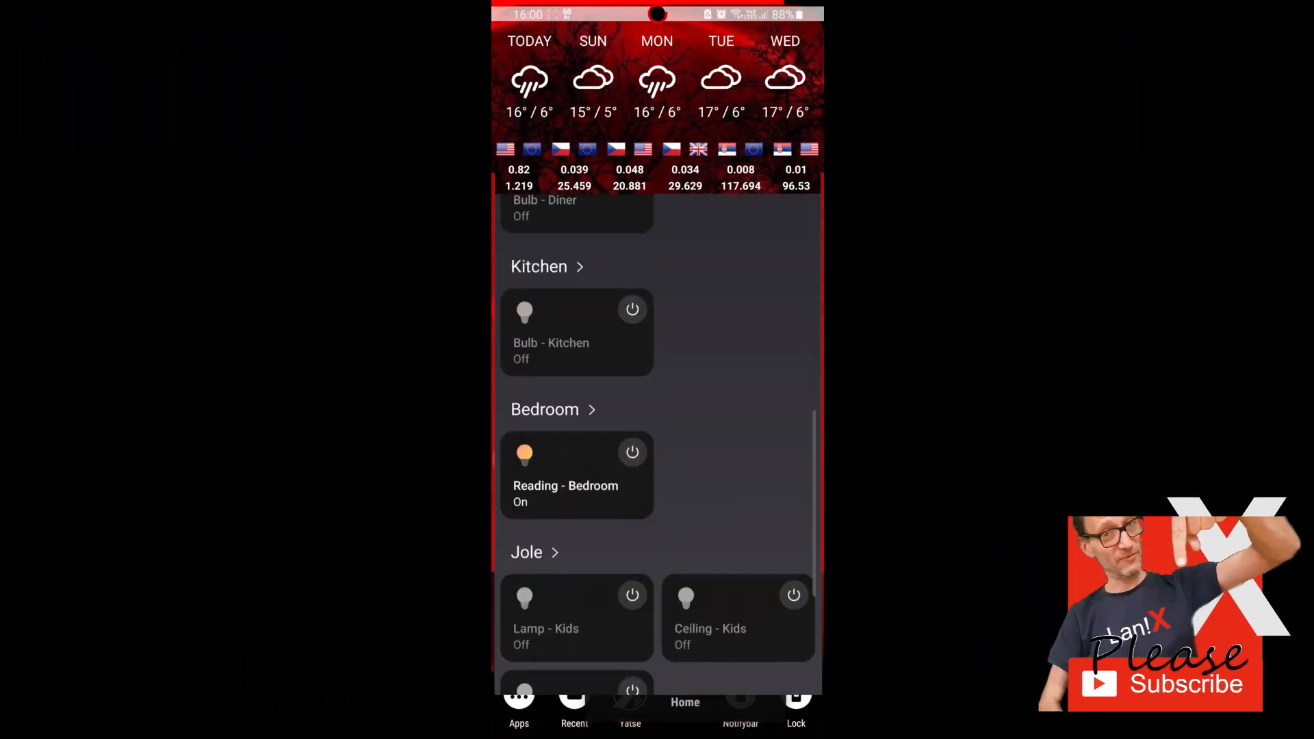
pyautogui.scroll(-3)
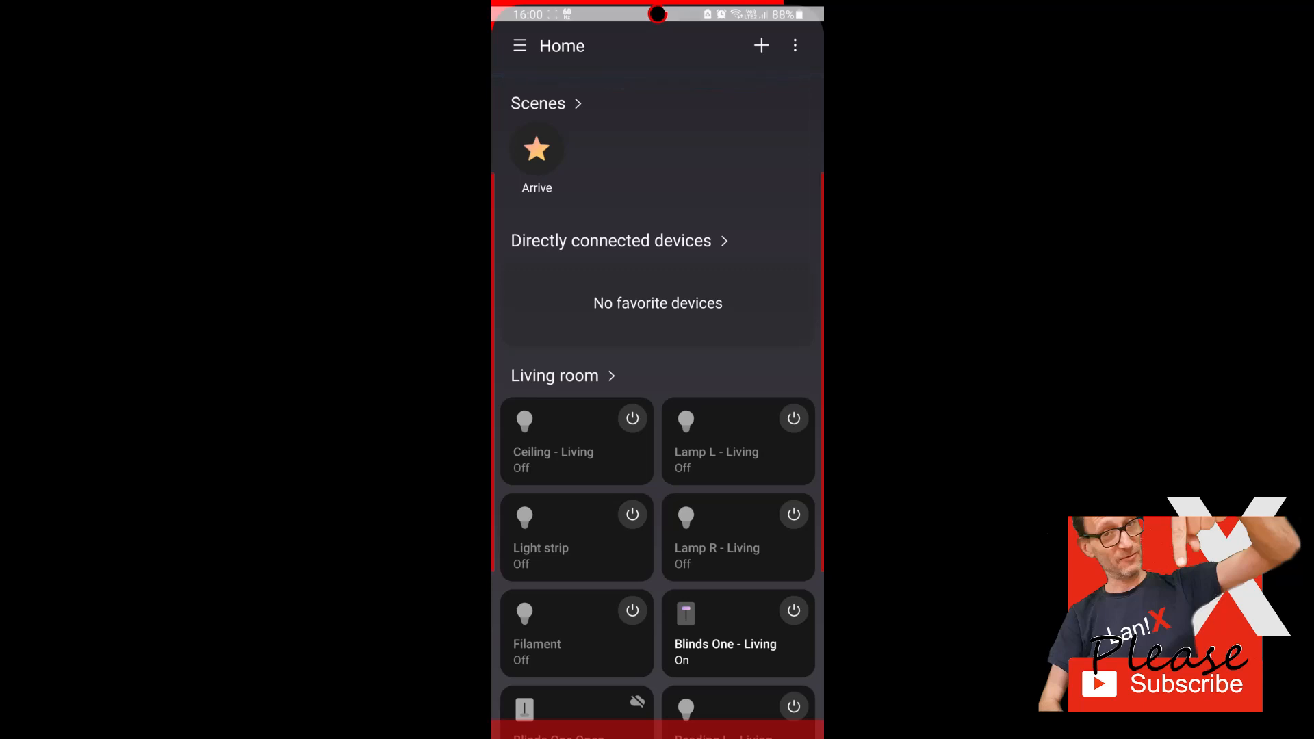
pyautogui.click(520, 46)
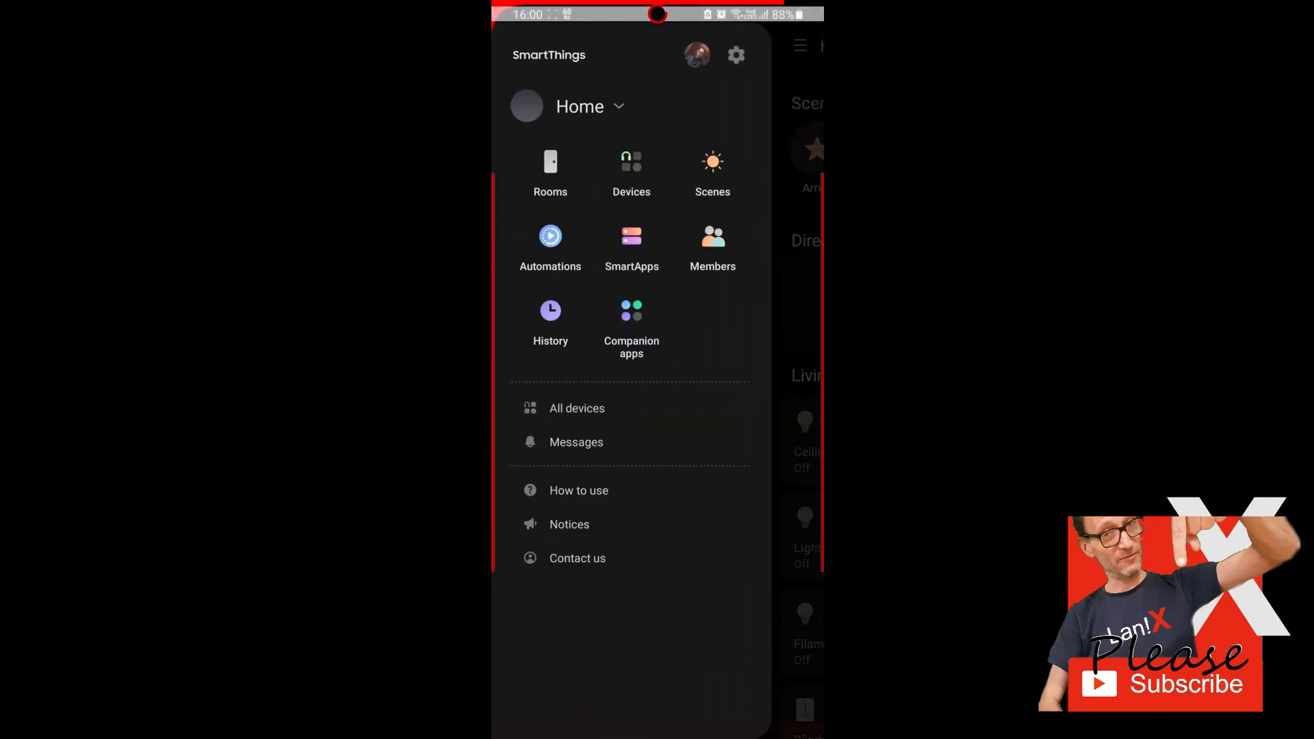
pyautogui.click(735, 55)
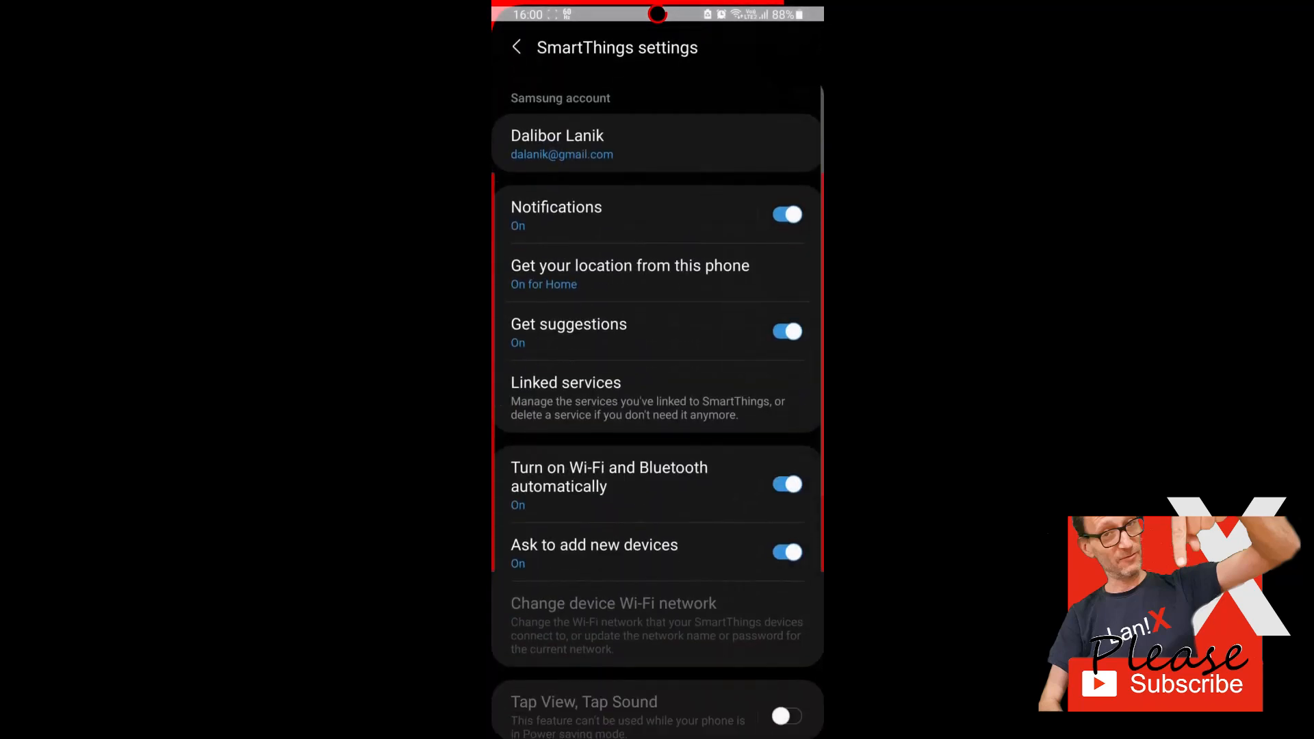
pyautogui.click(565, 383)
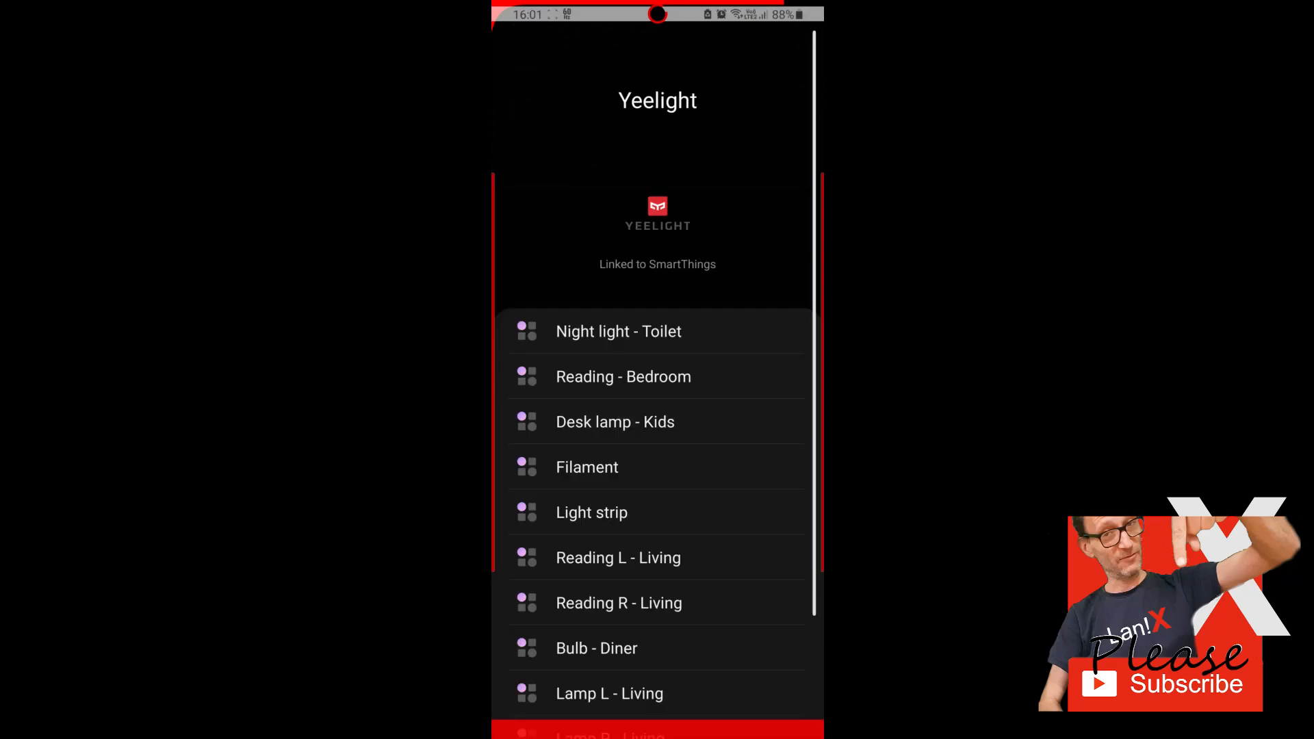
pyautogui.scroll(-3)
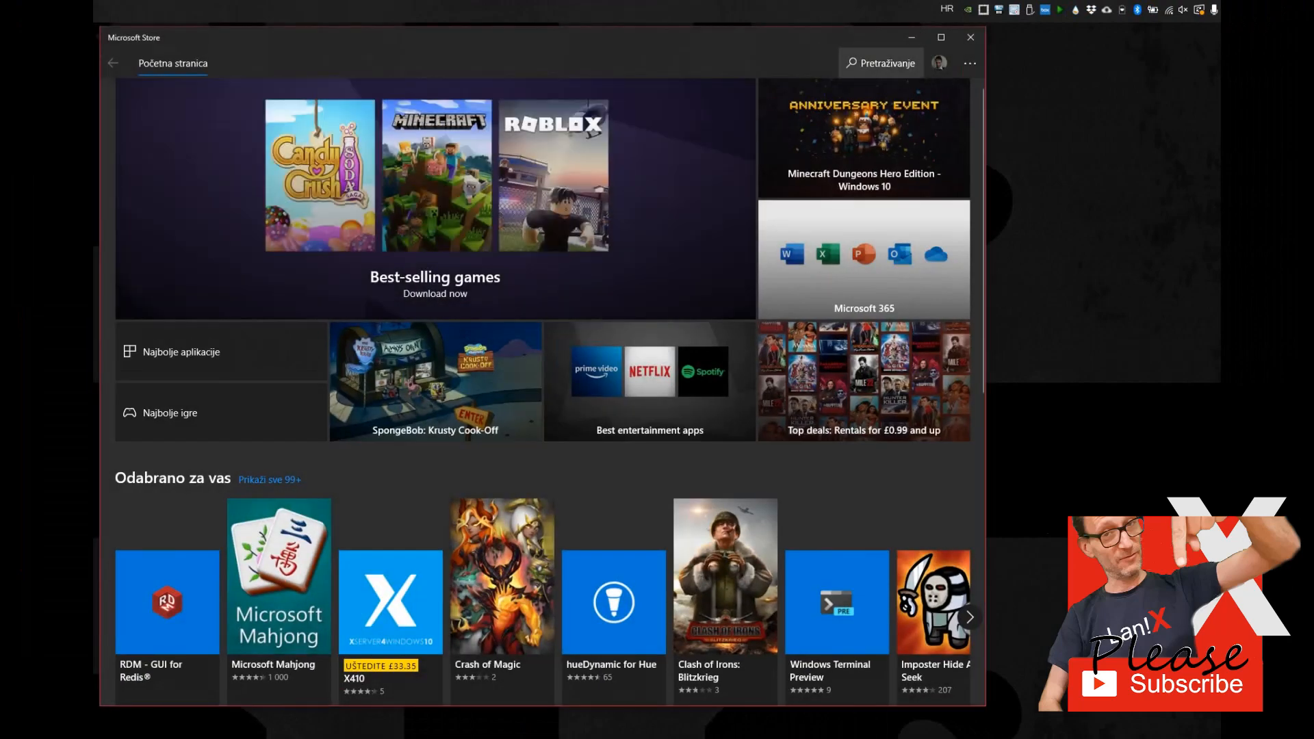
# Step: Search the Store for 'smart things', install SmartThings and launch it when done
pyautogui.click(878, 63)
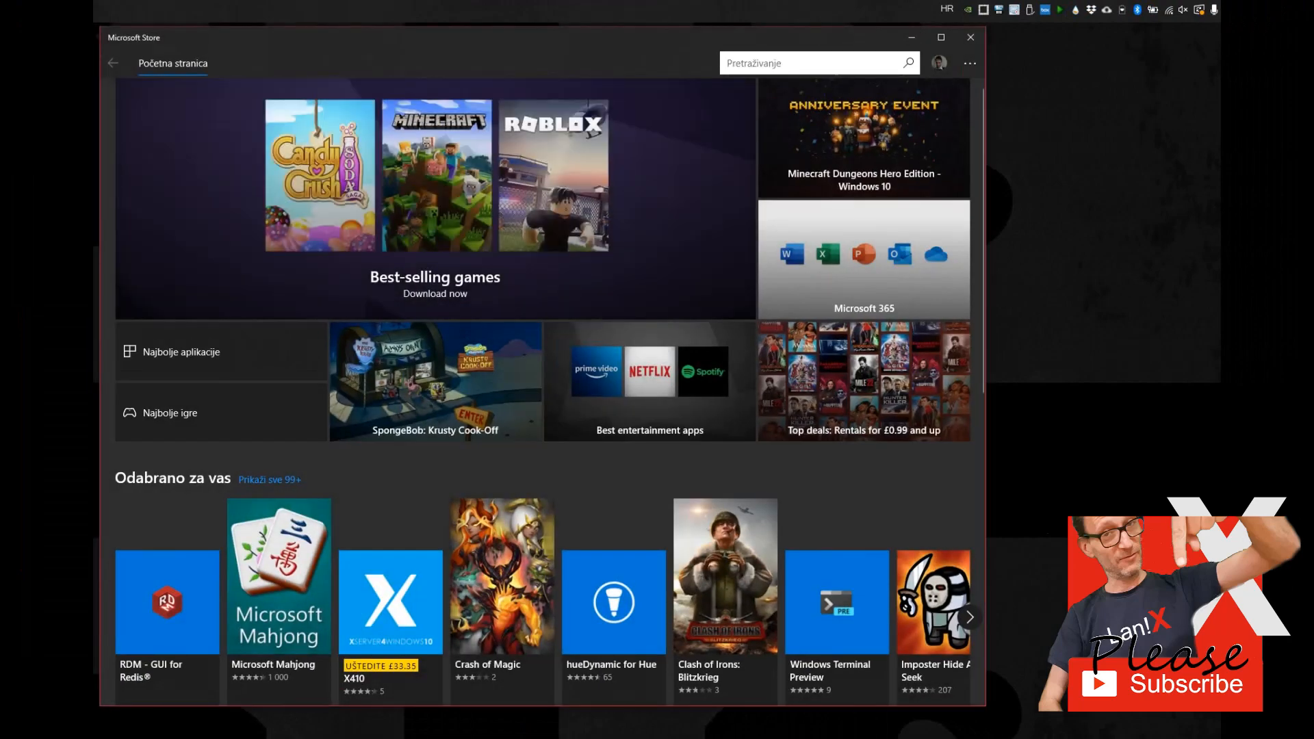
pyautogui.write('smart things')
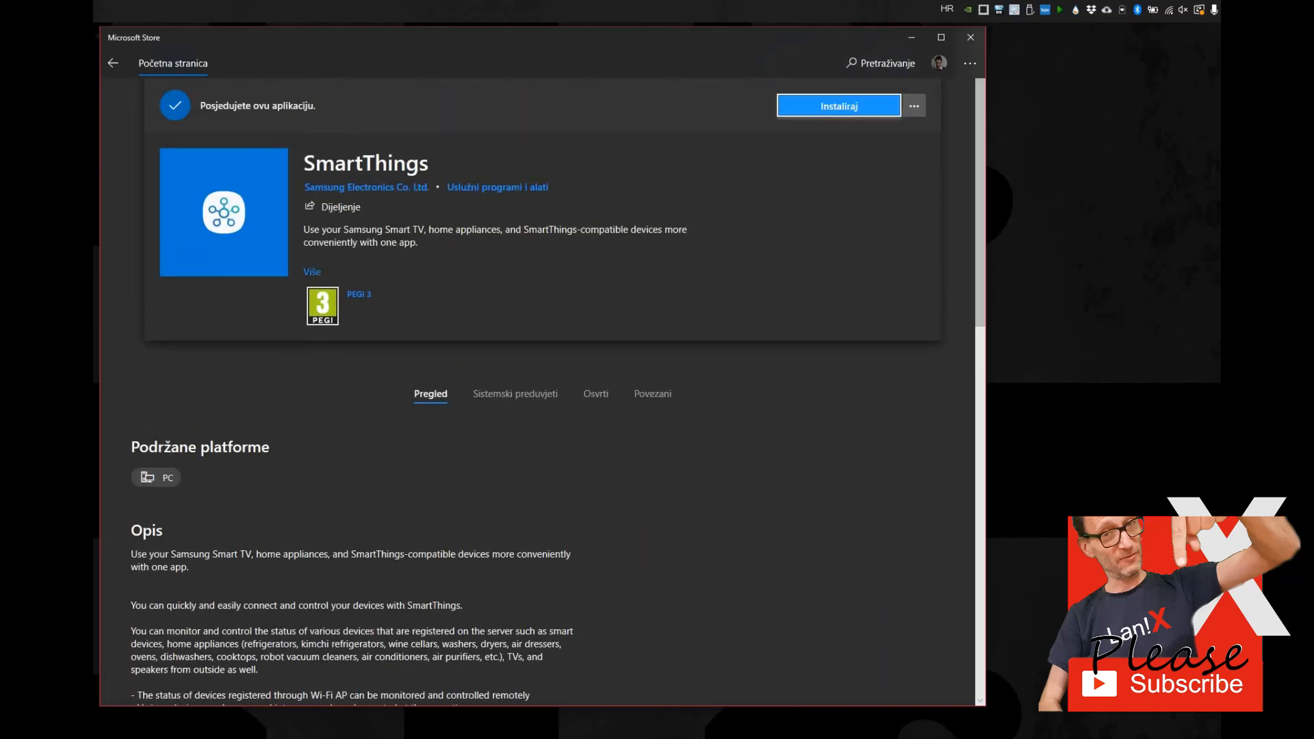
pyautogui.click(838, 106)
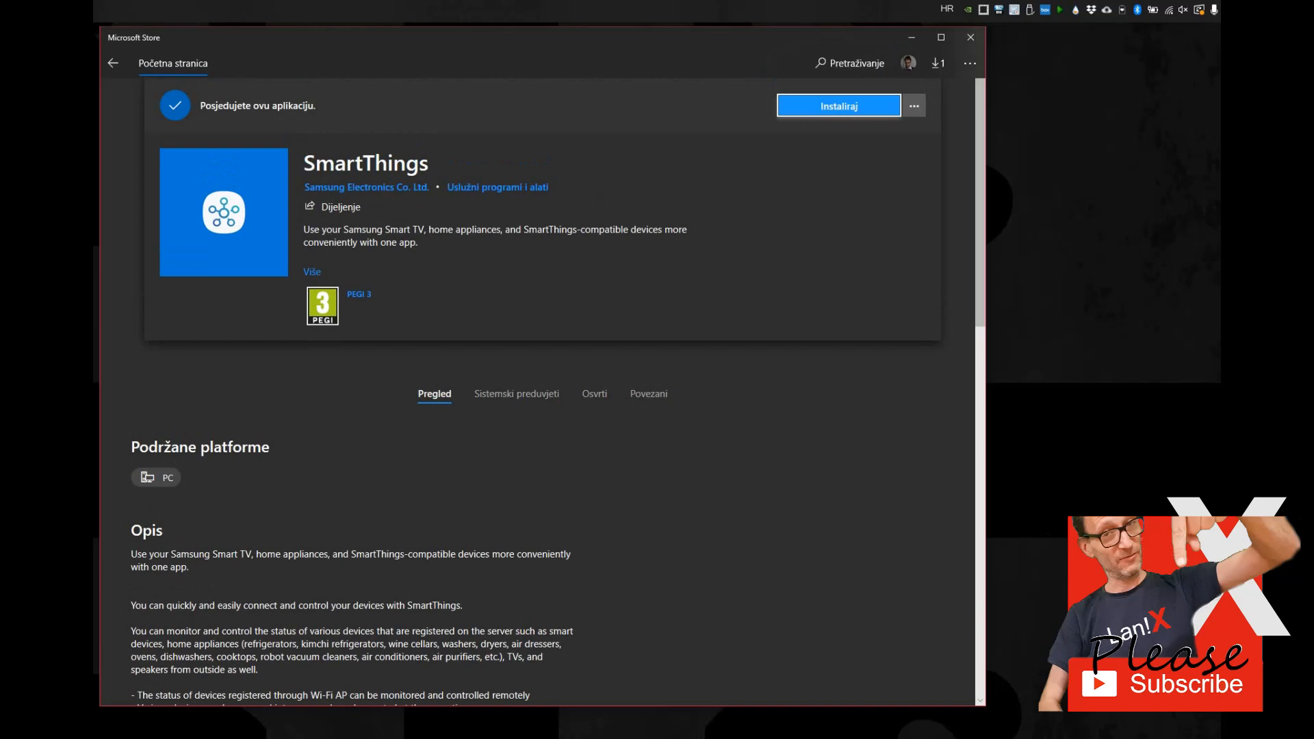
pyautogui.click(837, 106)
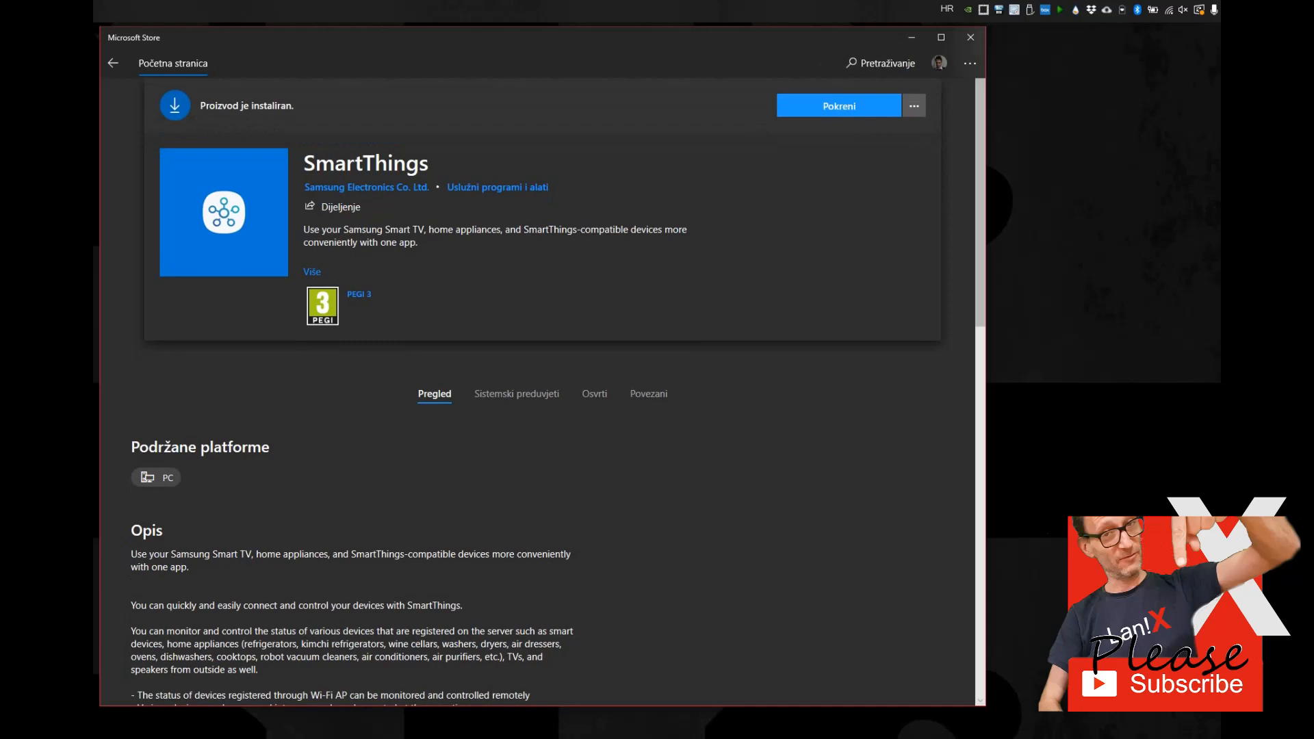
pyautogui.click(838, 105)
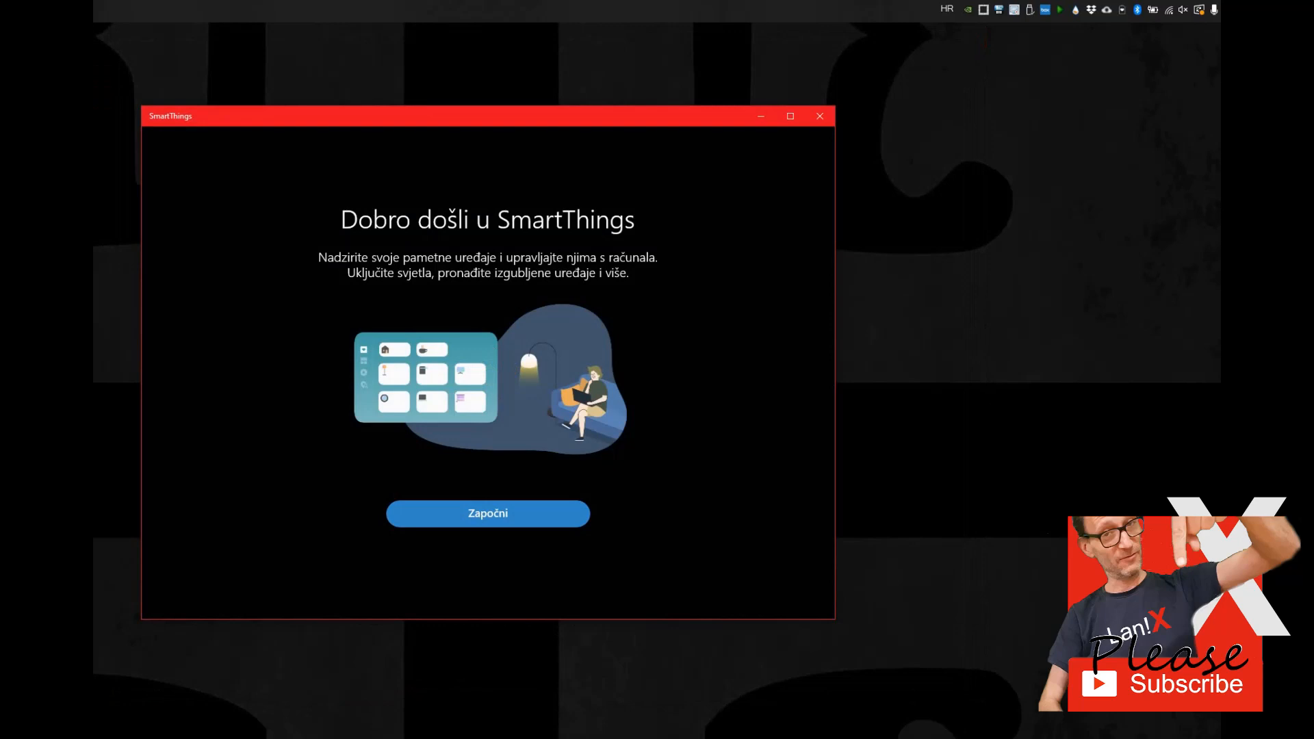
# Step: Pass the welcome with Započni, allow permissions and background running, accept all cookies
pyautogui.click(487, 514)
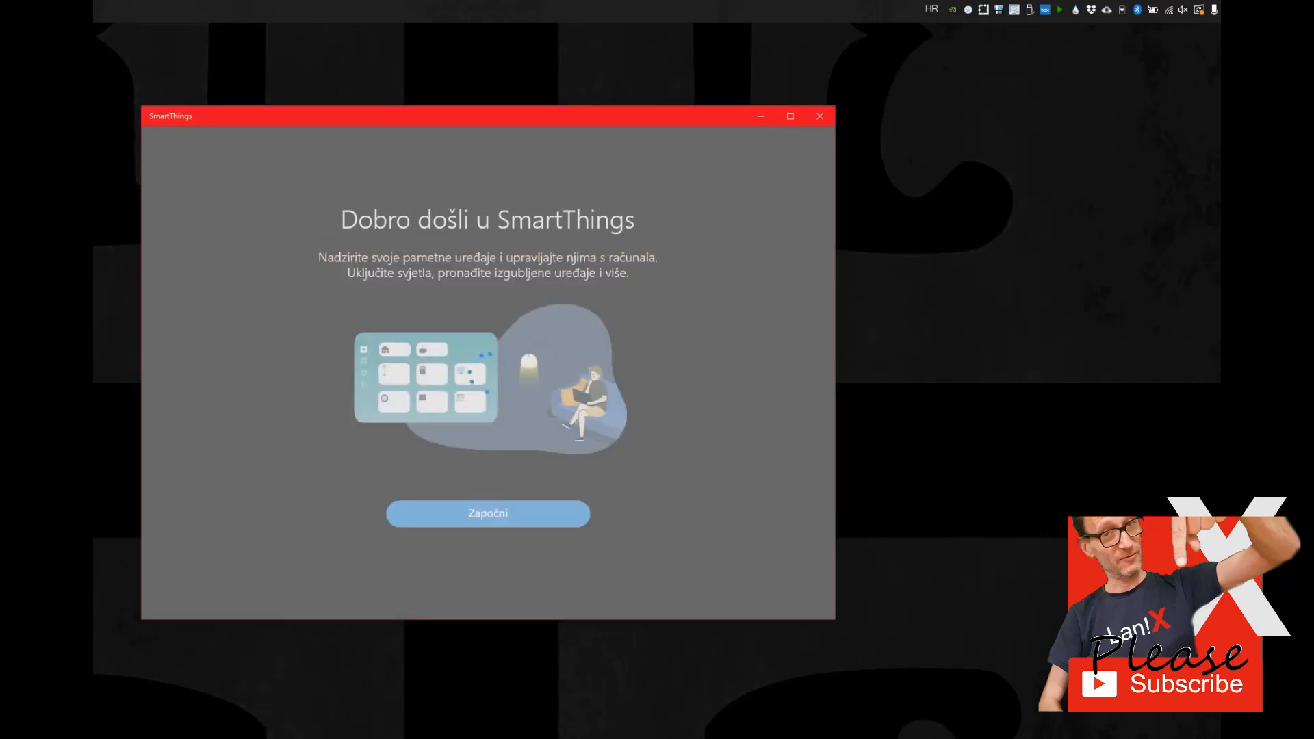
pyautogui.click(487, 513)
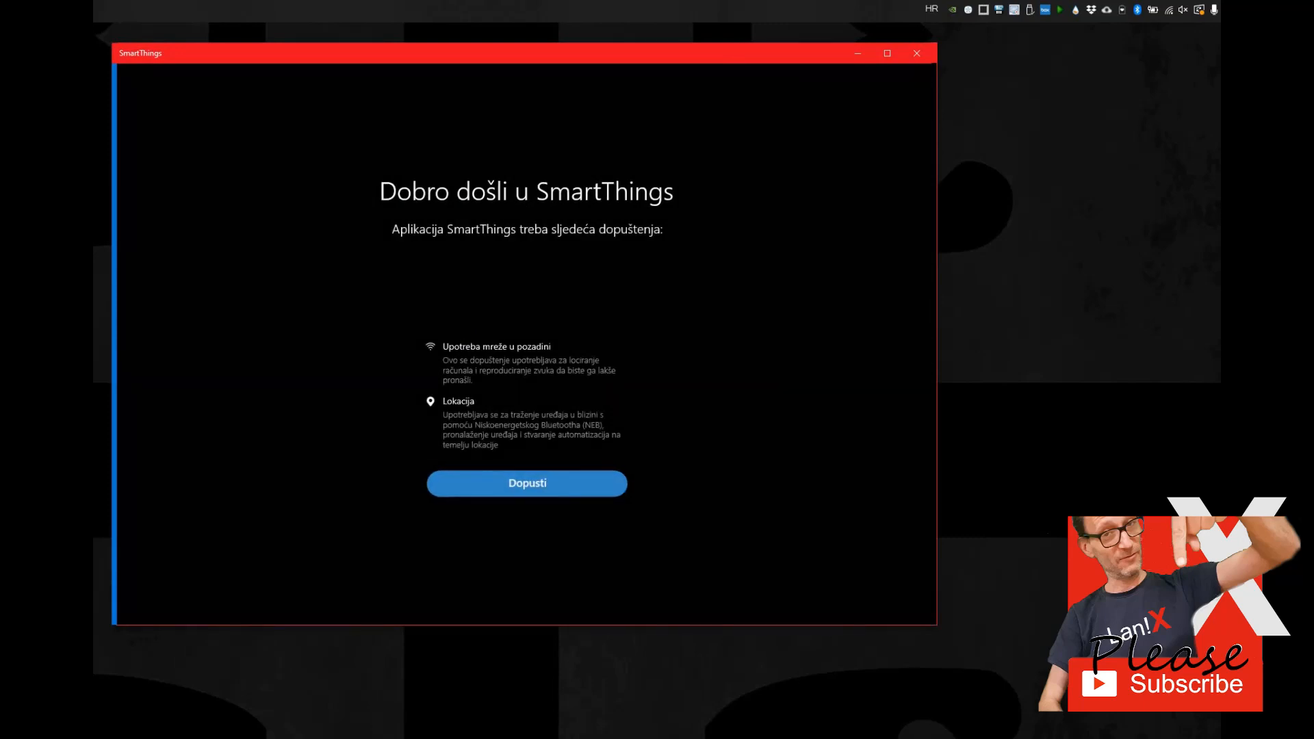
pyautogui.click(526, 484)
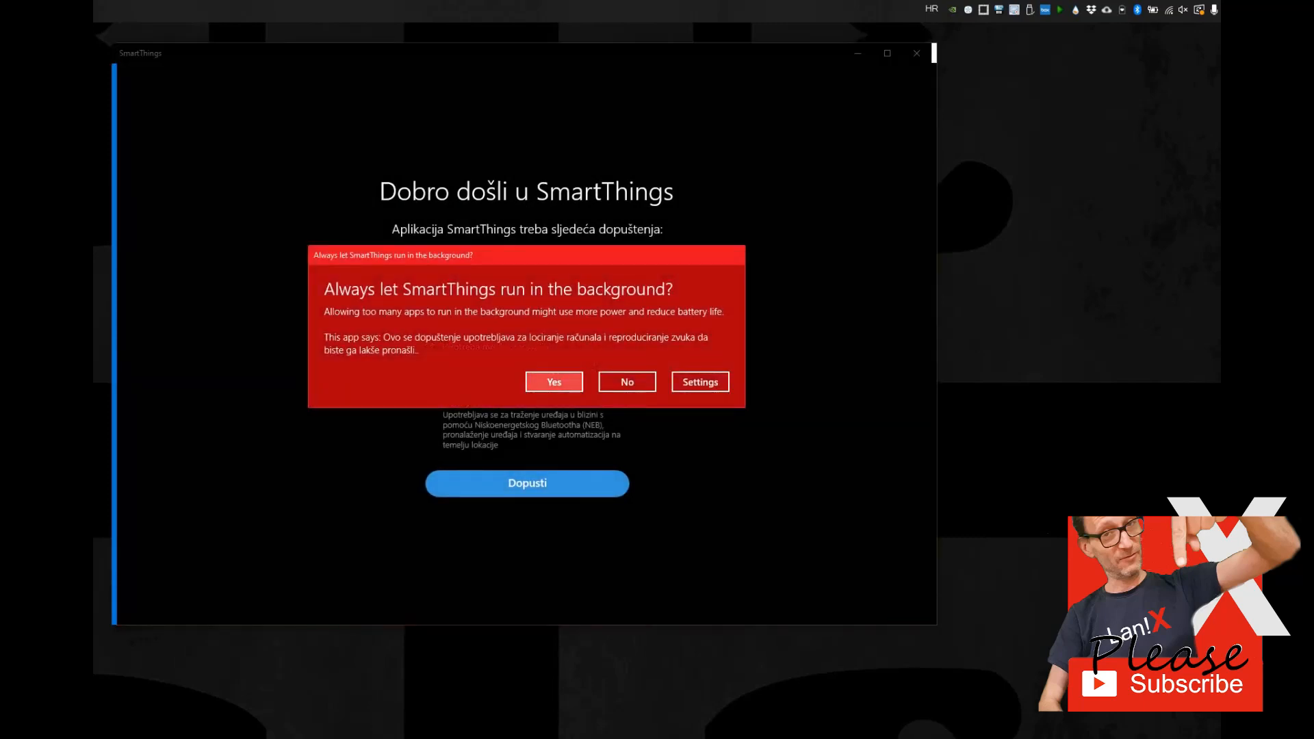
pyautogui.click(553, 382)
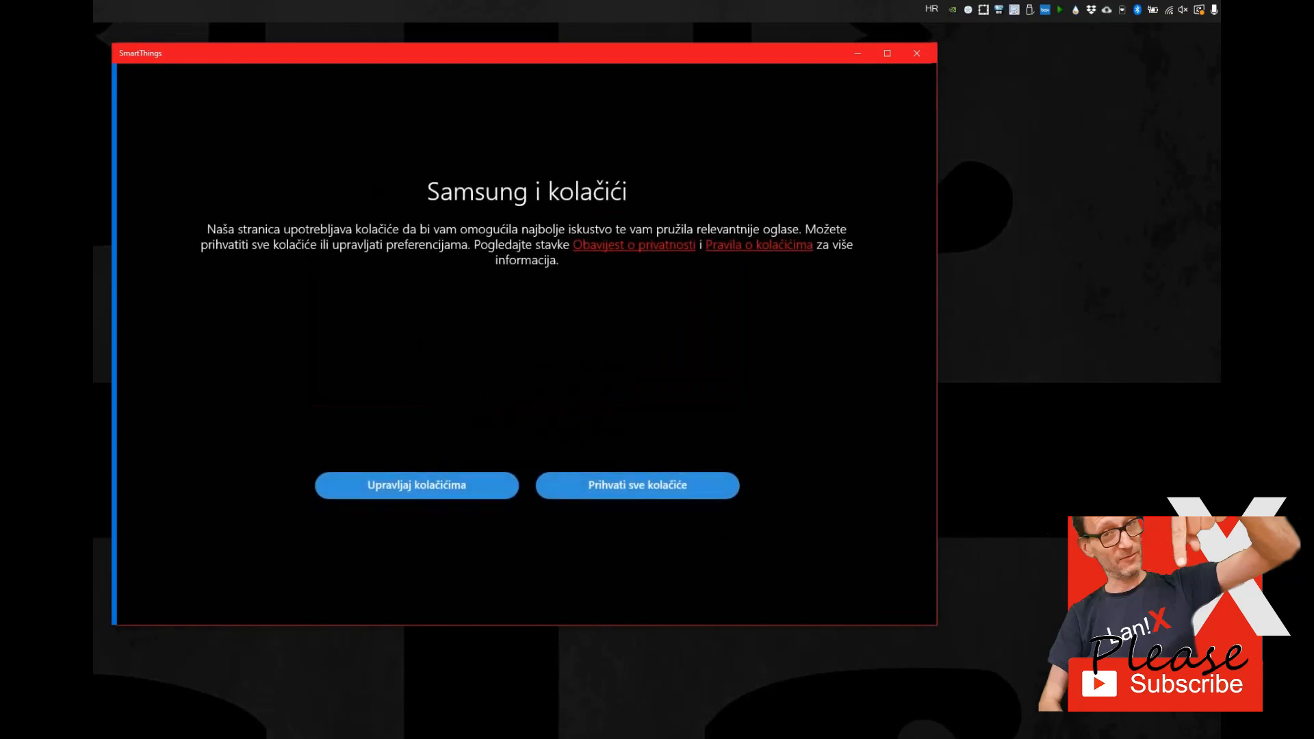
pyautogui.click(638, 484)
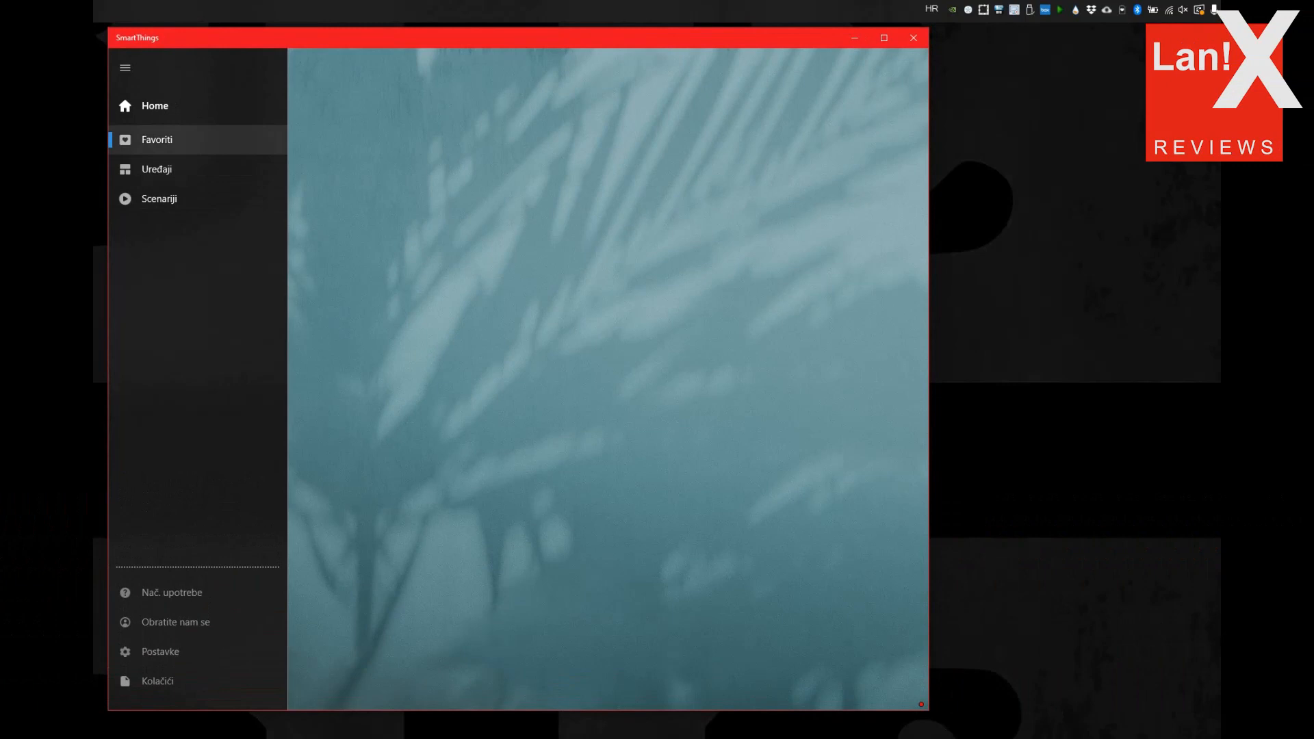
# Step: Browse Scenariji, Favoriti and Postavke, ending on the favorites list of lights and blinds
pyautogui.click(154, 170)
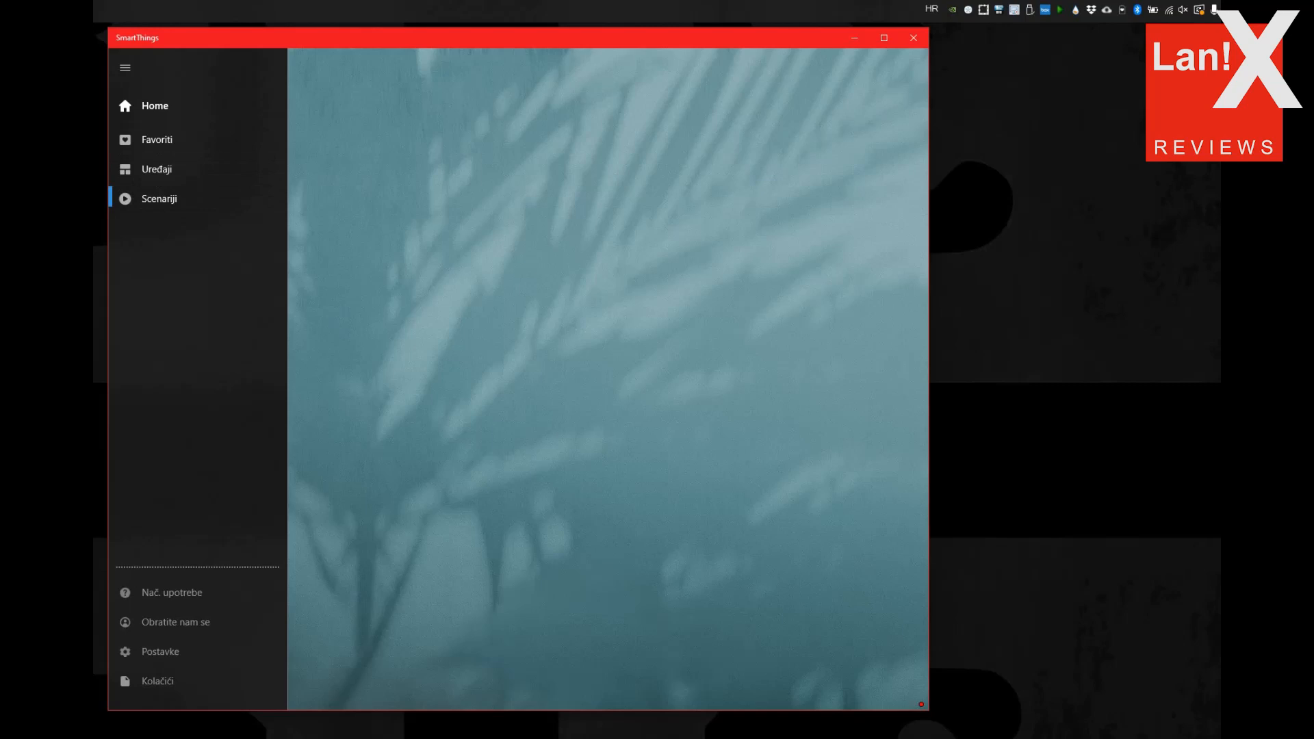
pyautogui.click(156, 140)
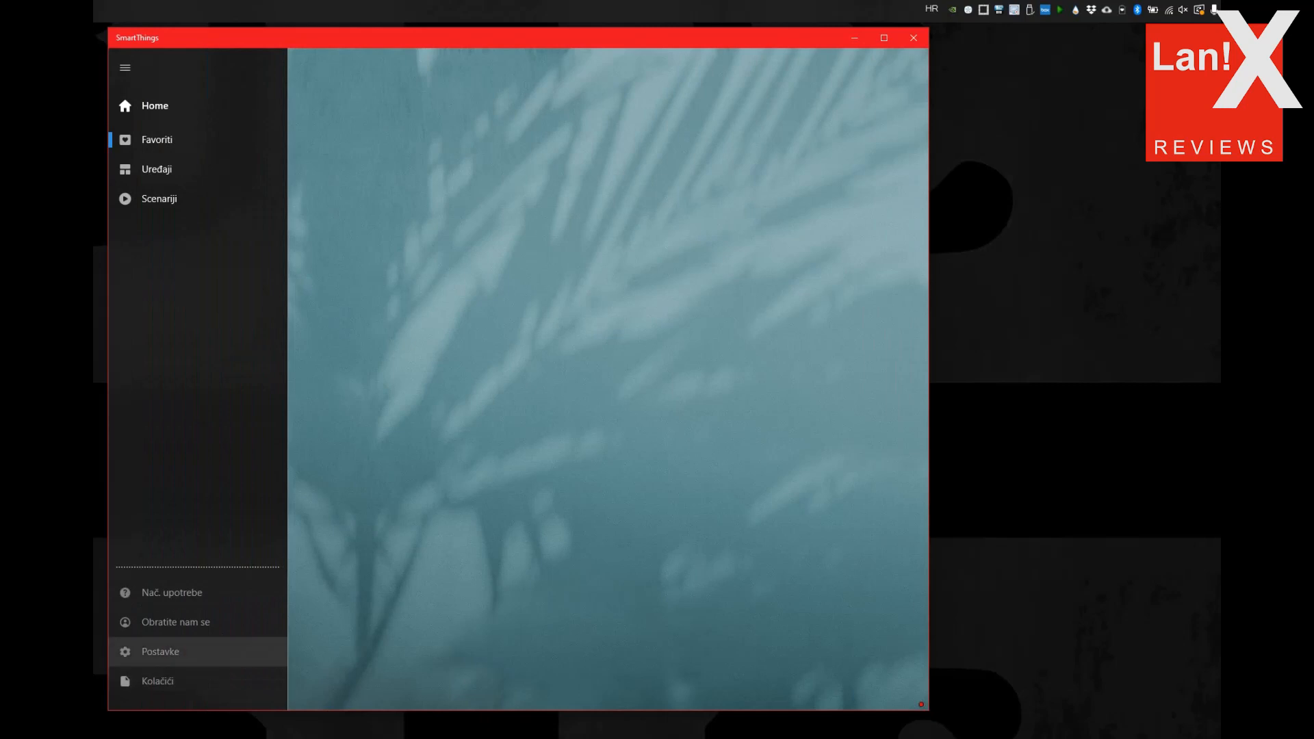
pyautogui.click(161, 652)
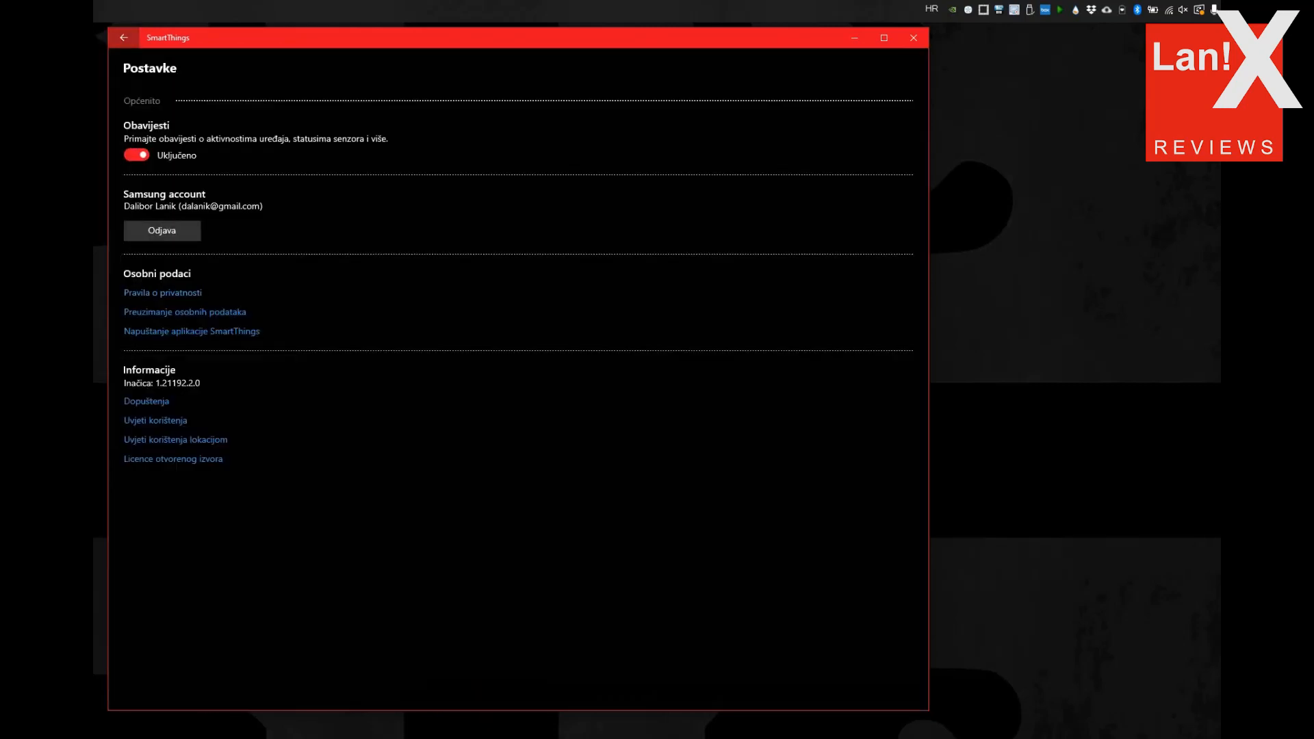
pyautogui.click(126, 38)
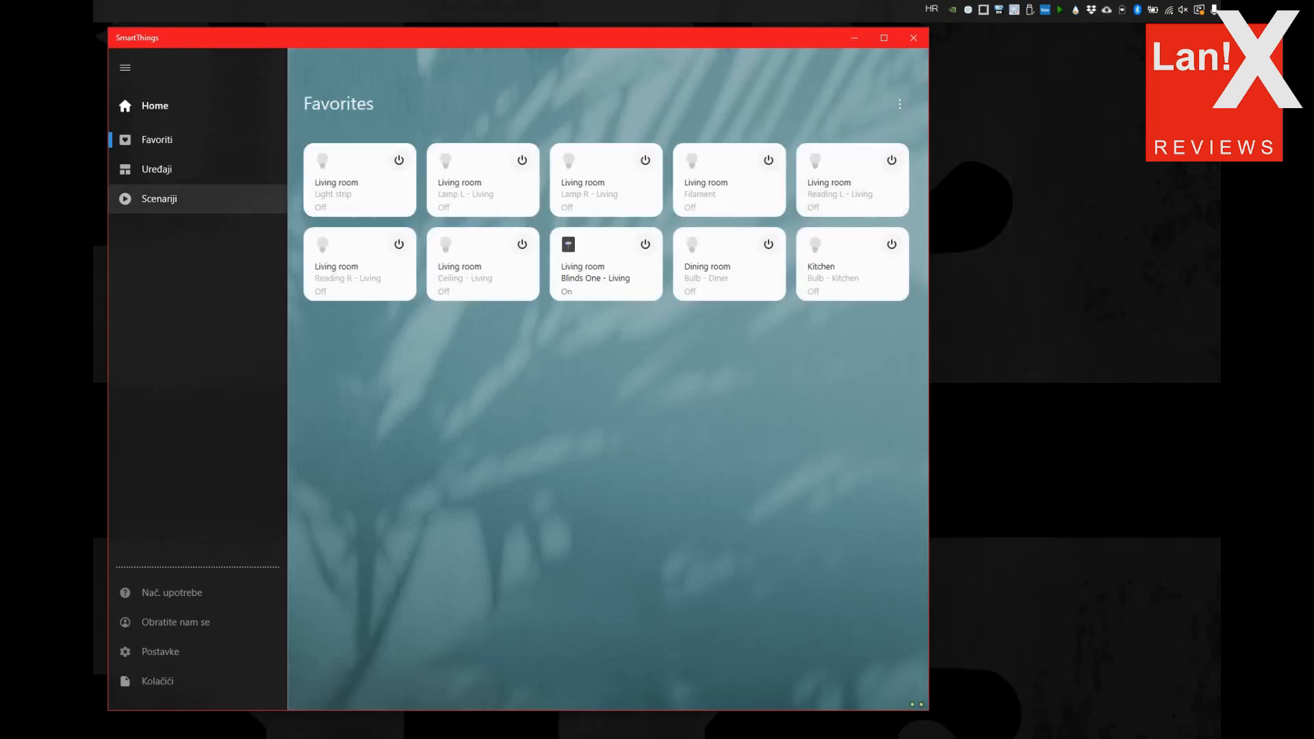
# Step: Review Uređaji grouped by room, then switch on Lamp L - Living from the favorites
pyautogui.click(156, 169)
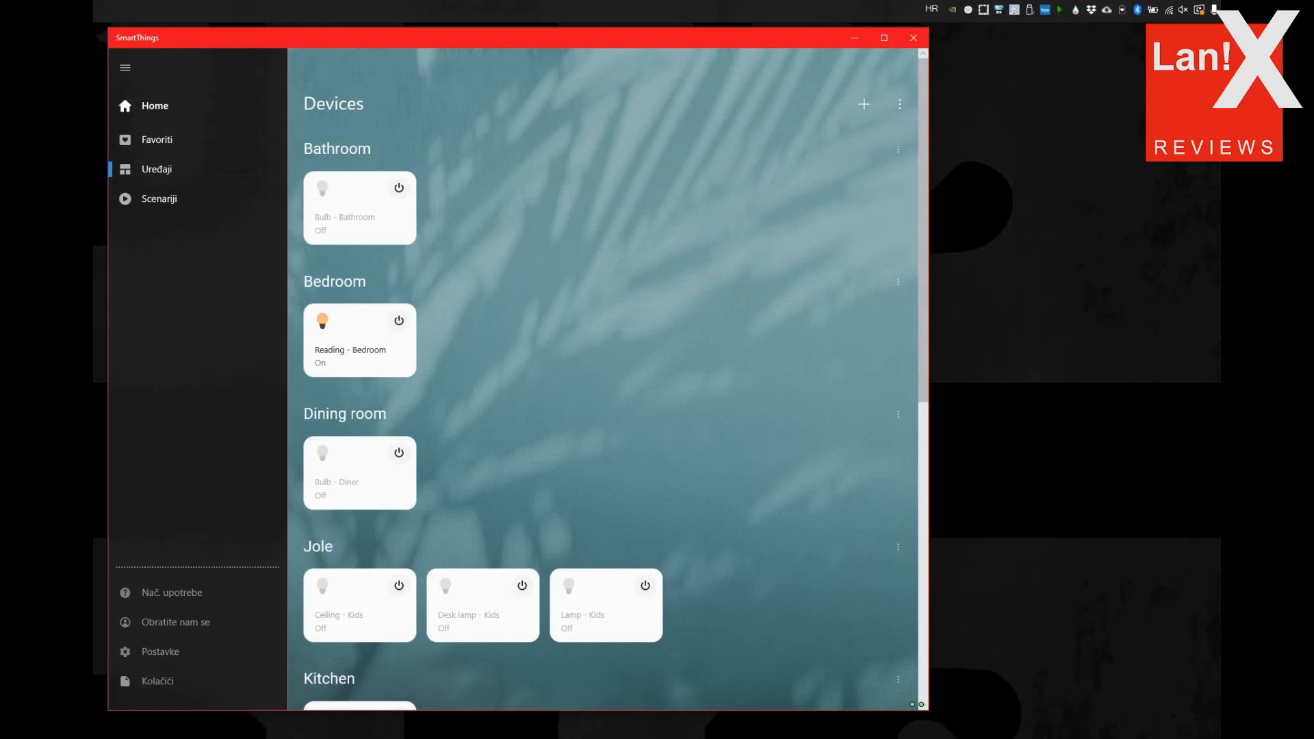
pyautogui.scroll(-3)
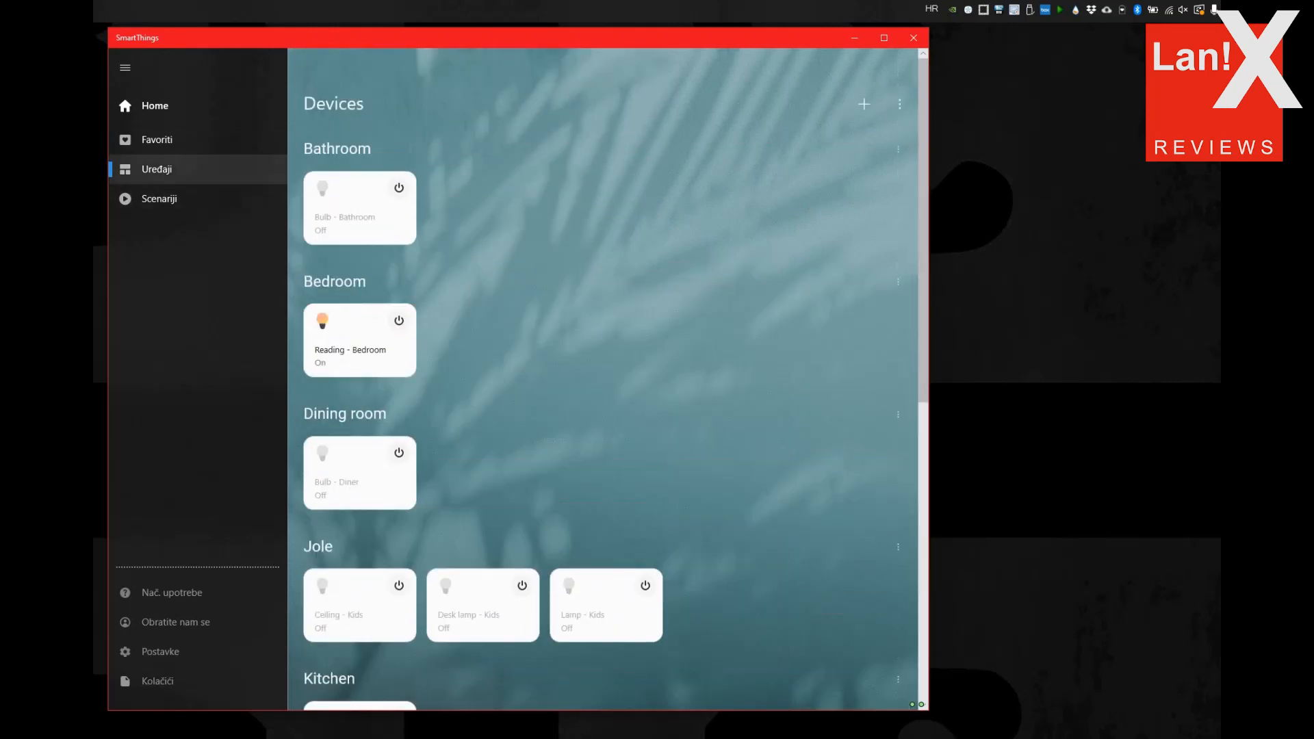
pyautogui.click(156, 139)
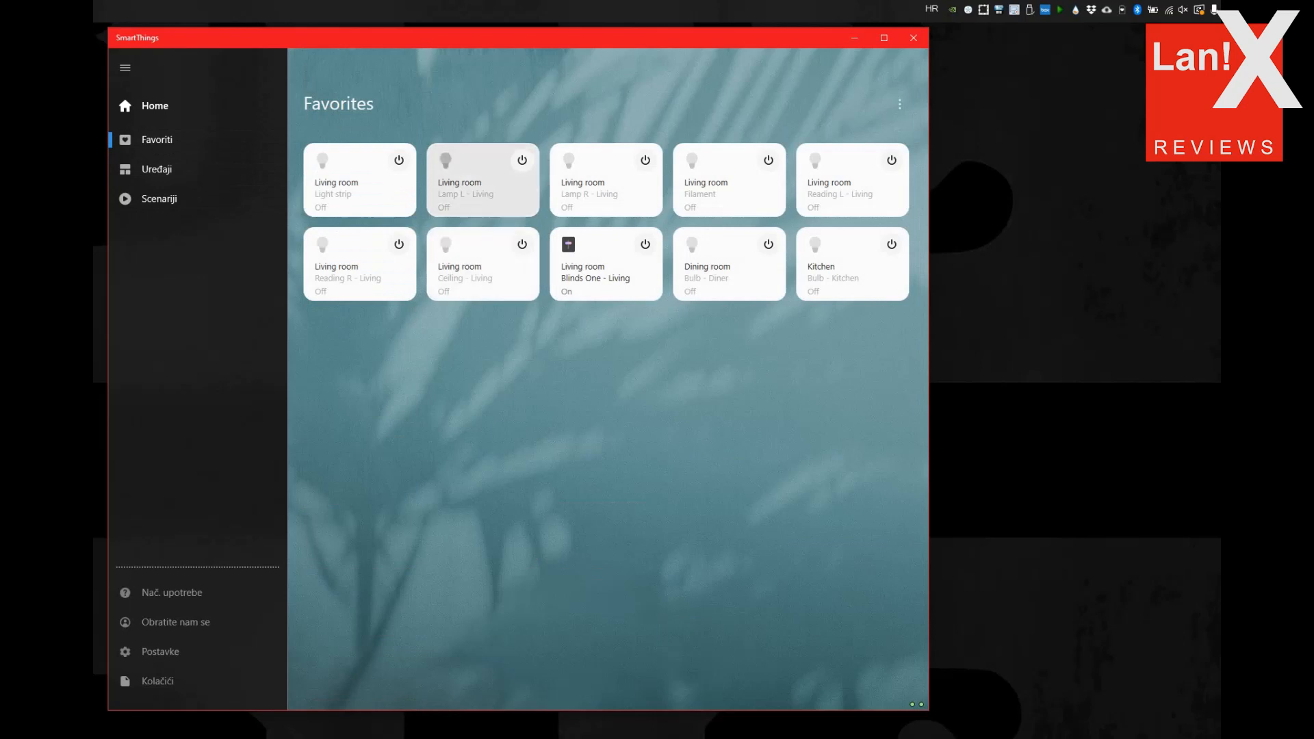
pyautogui.click(521, 160)
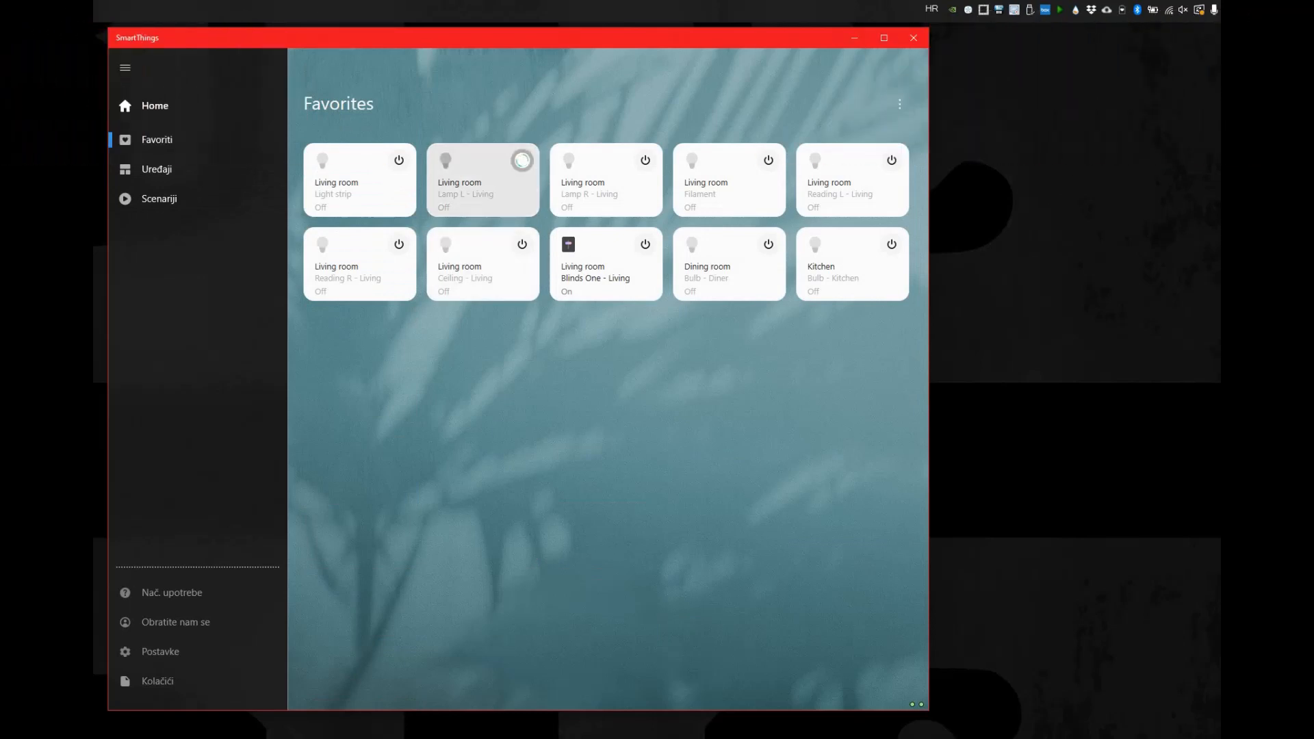